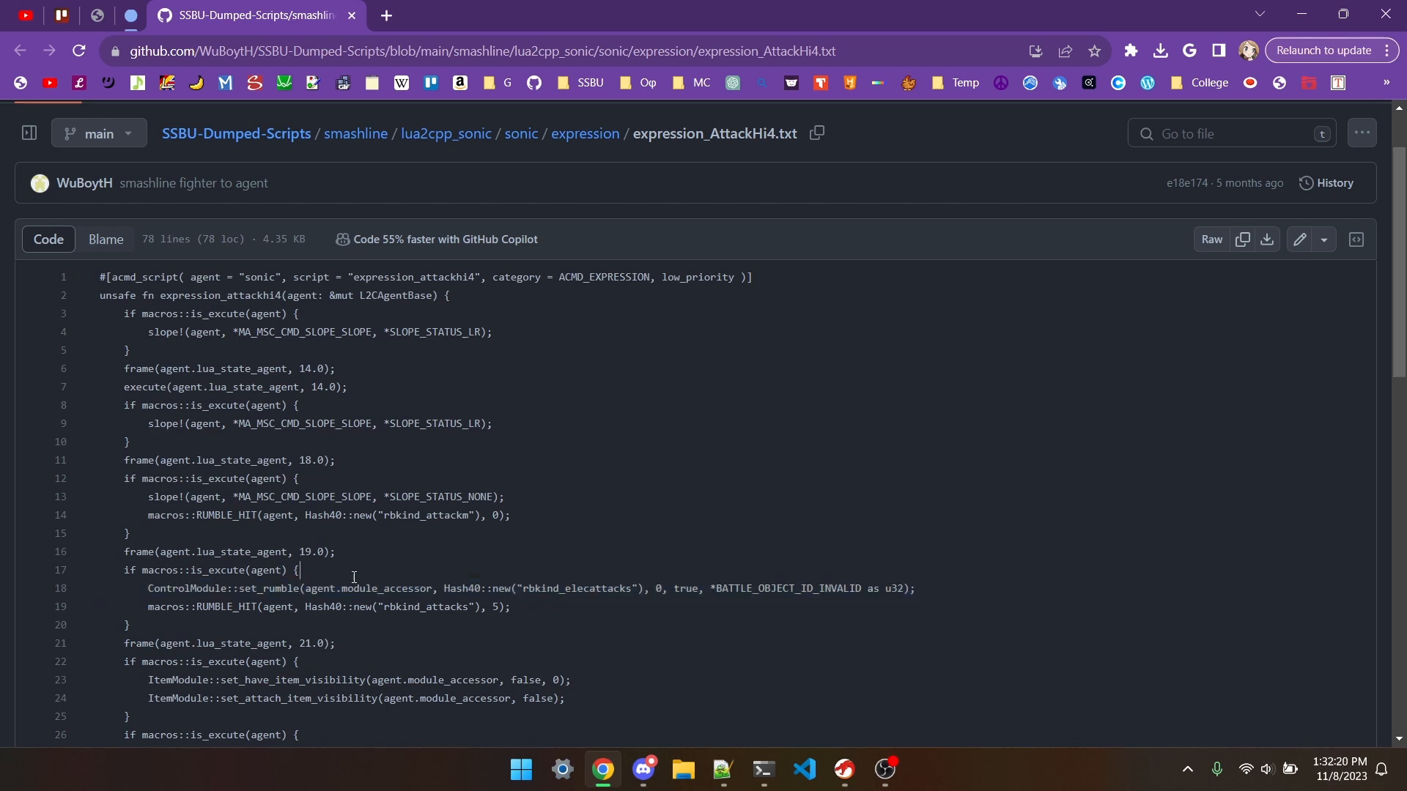
scroll(down, 3)
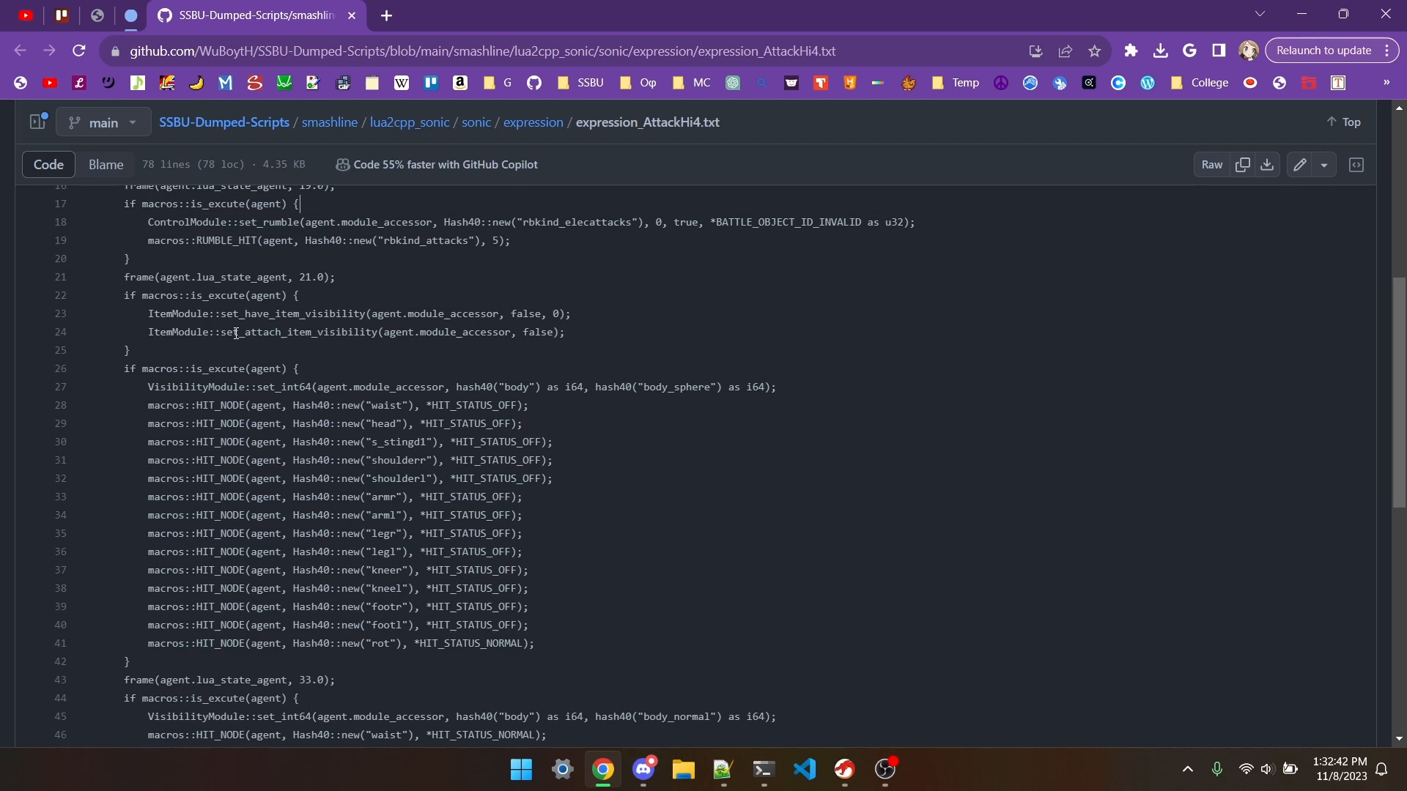
mouse_move(276, 327)
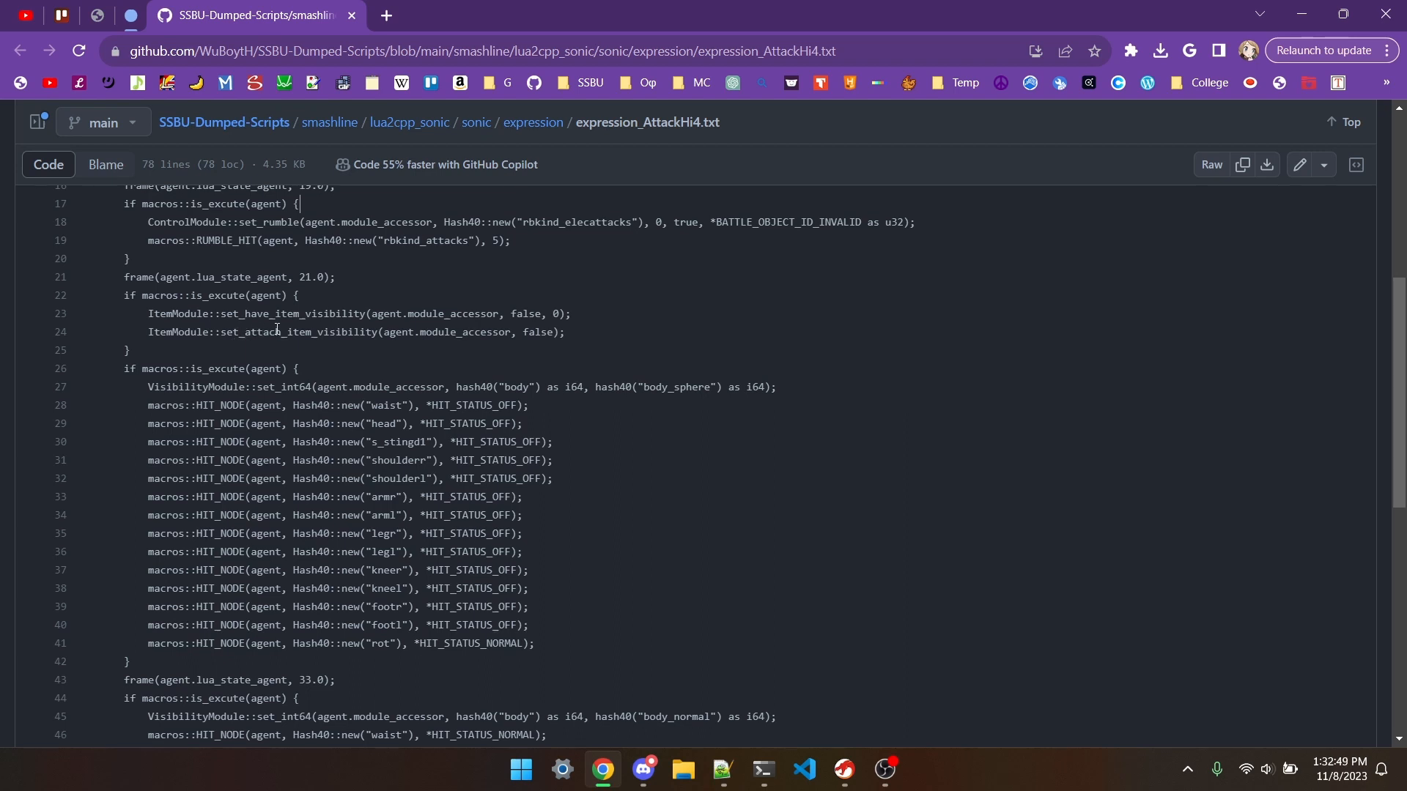